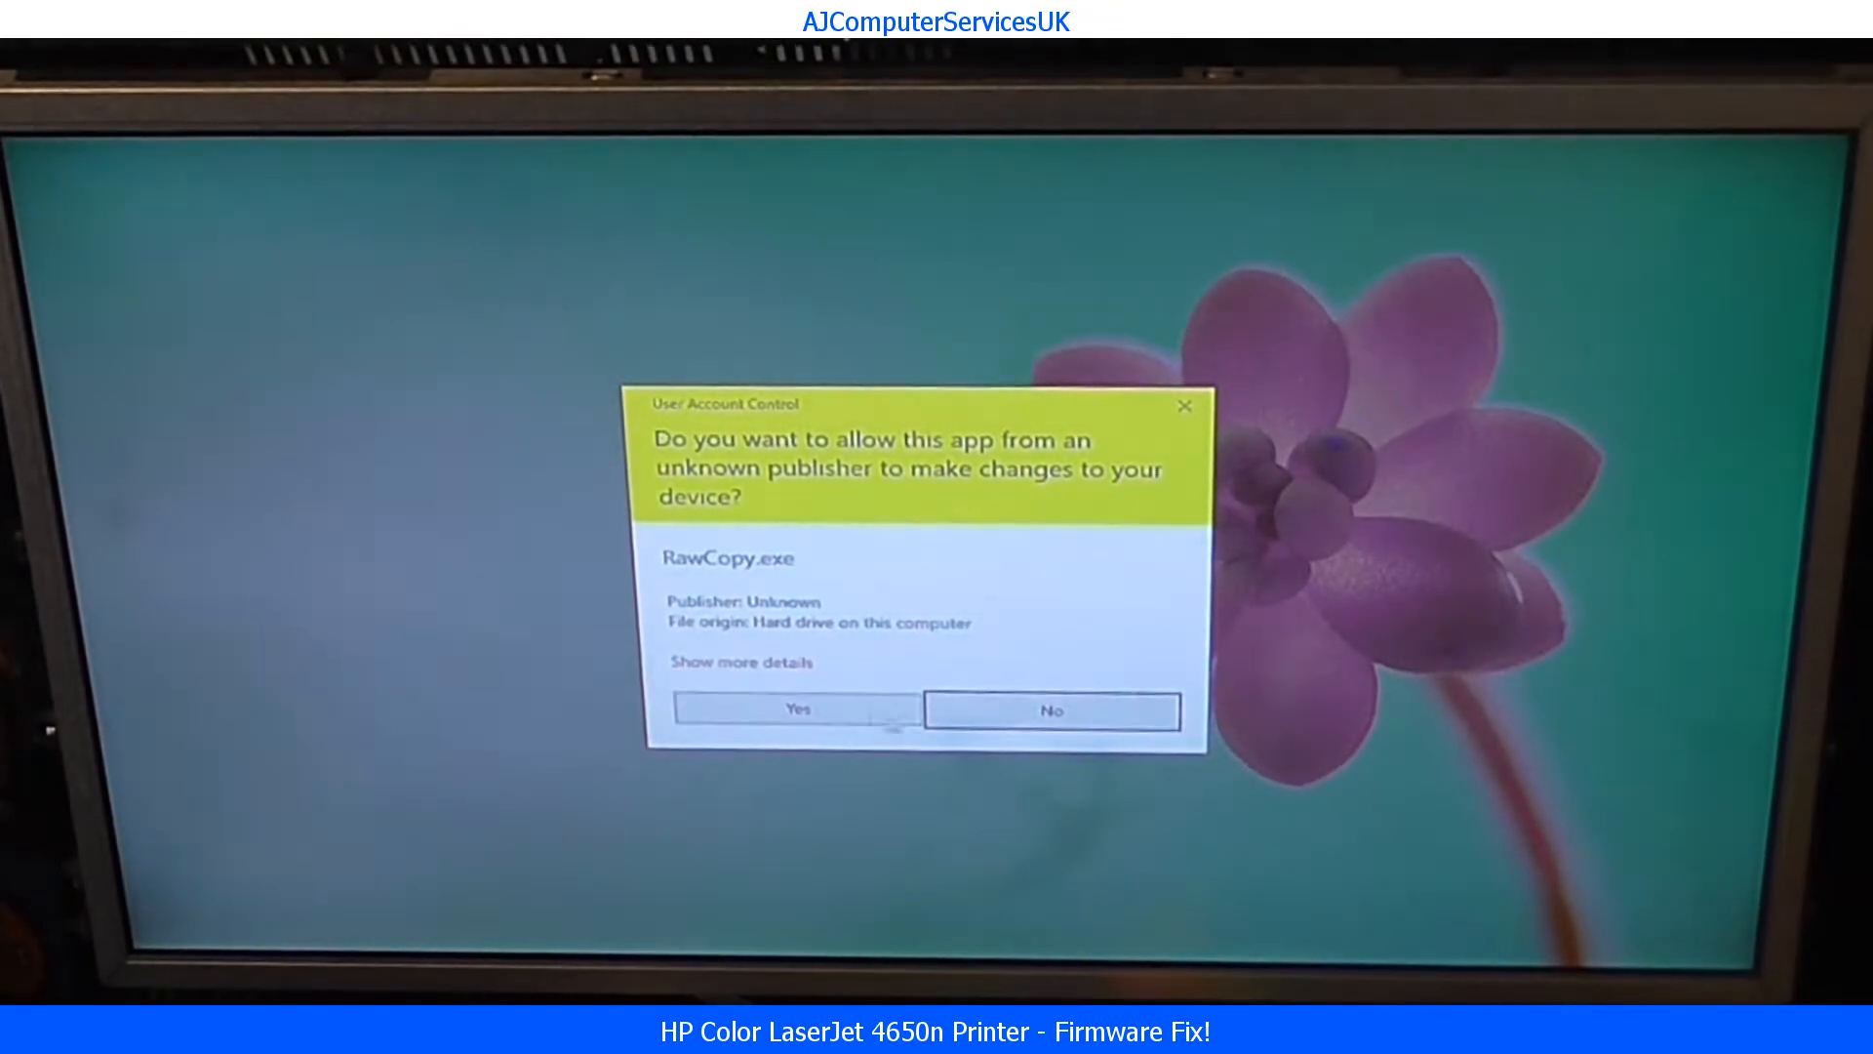
{"action": "mouse_move", "coordinate": [824, 714]}
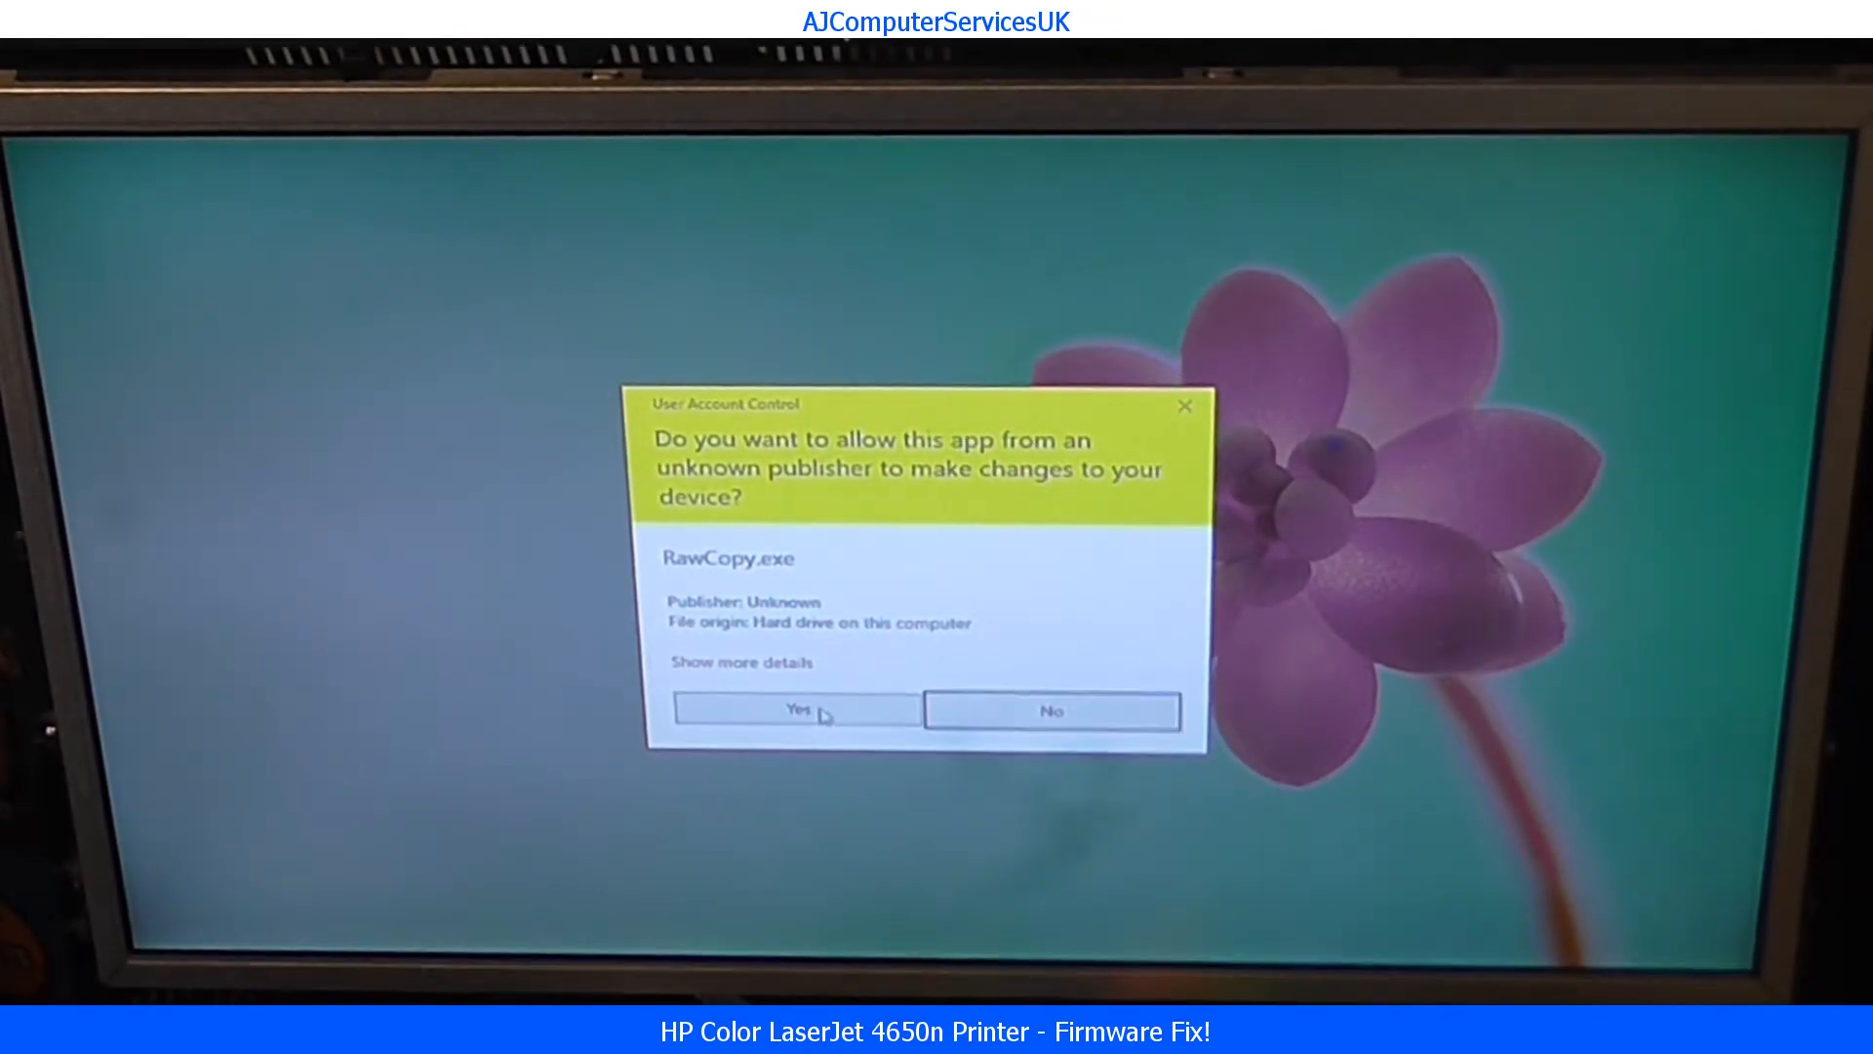
Step: Allow RawCopy.exe to make changes via the User Account Control prompt
{"action": "left_click", "coordinate": [796, 710]}
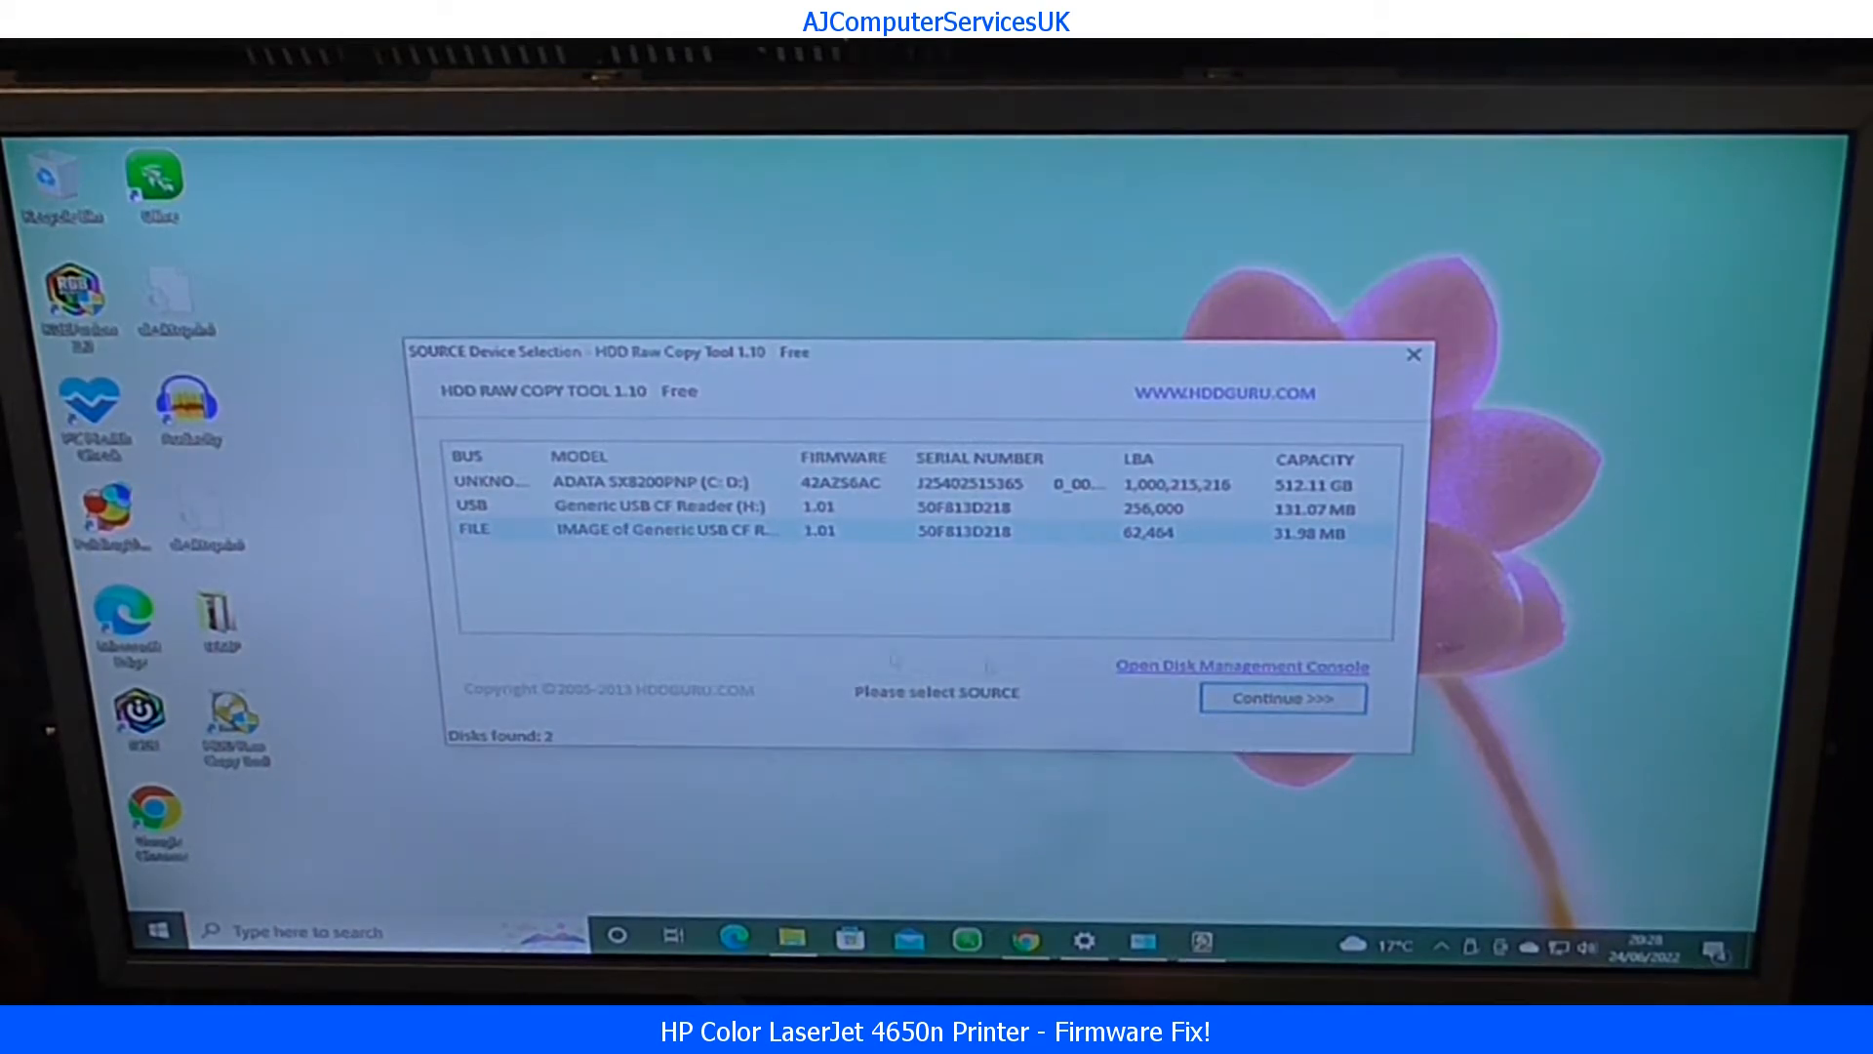
{"action": "mouse_move", "coordinate": [613, 608]}
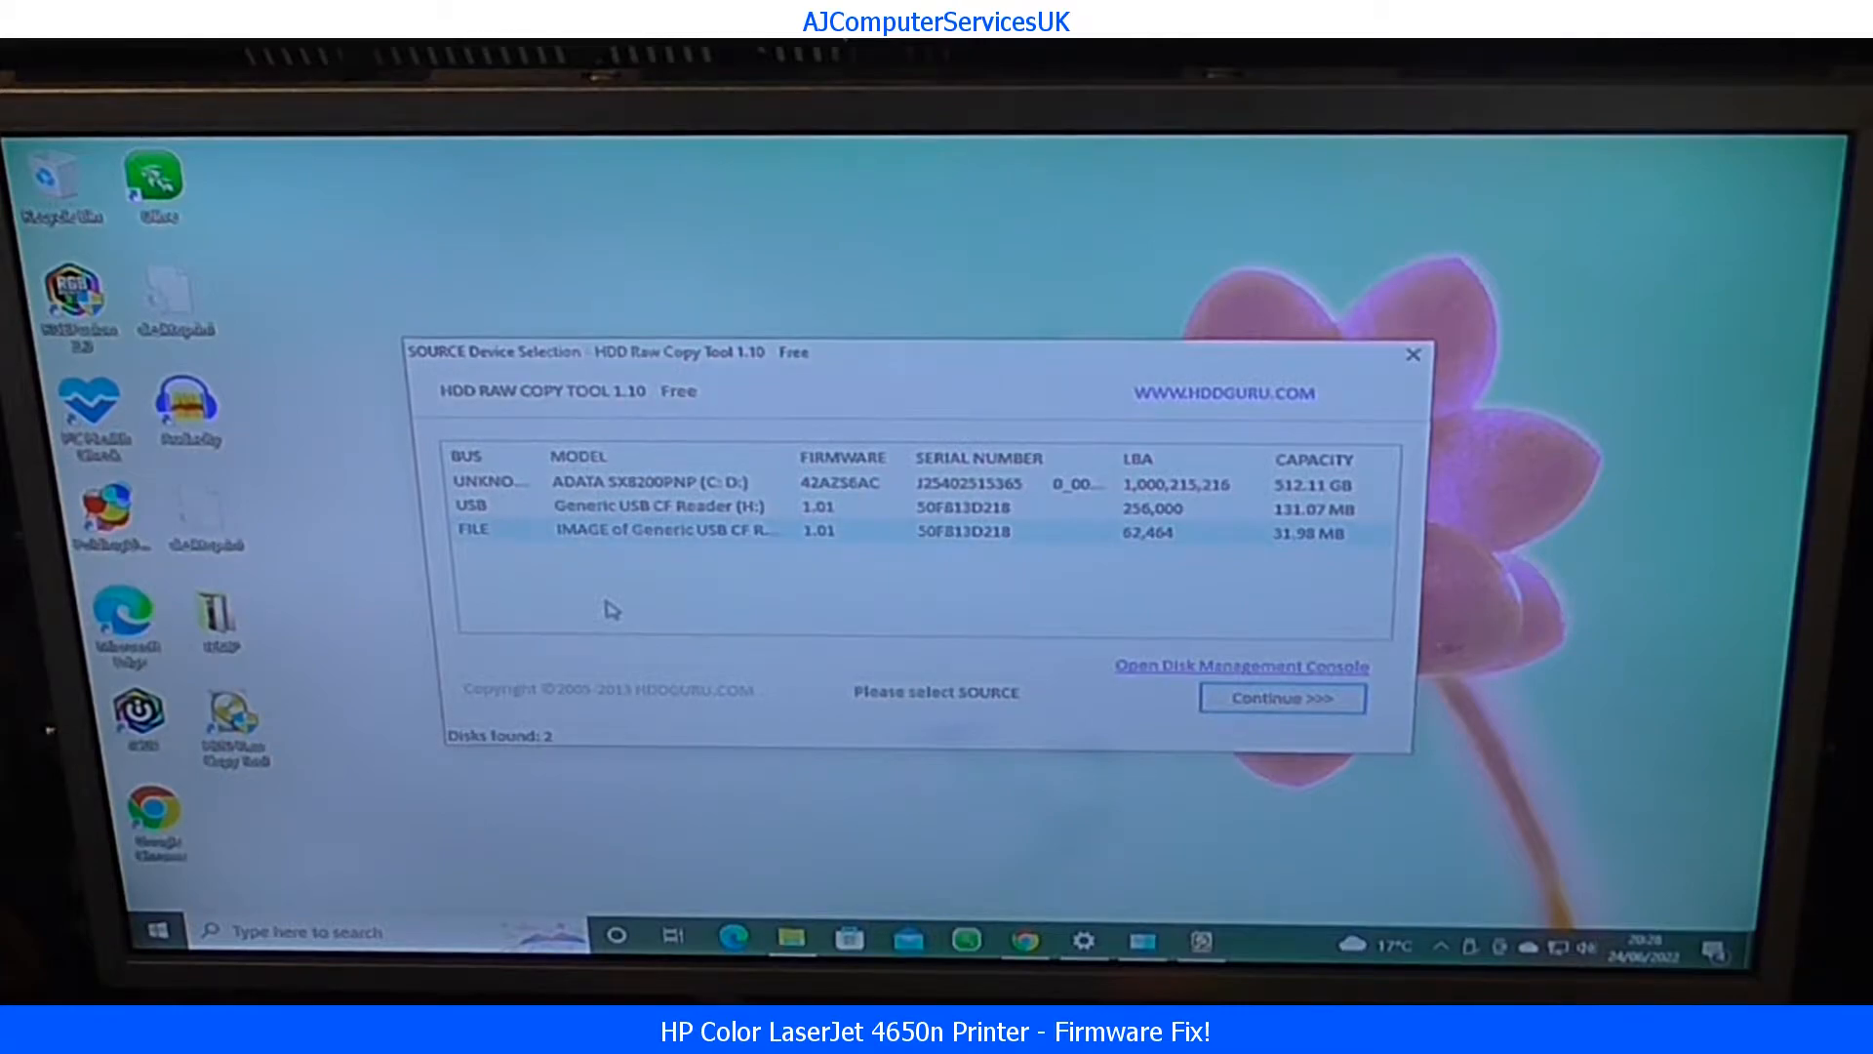
{"action": "mouse_move", "coordinate": [562, 562]}
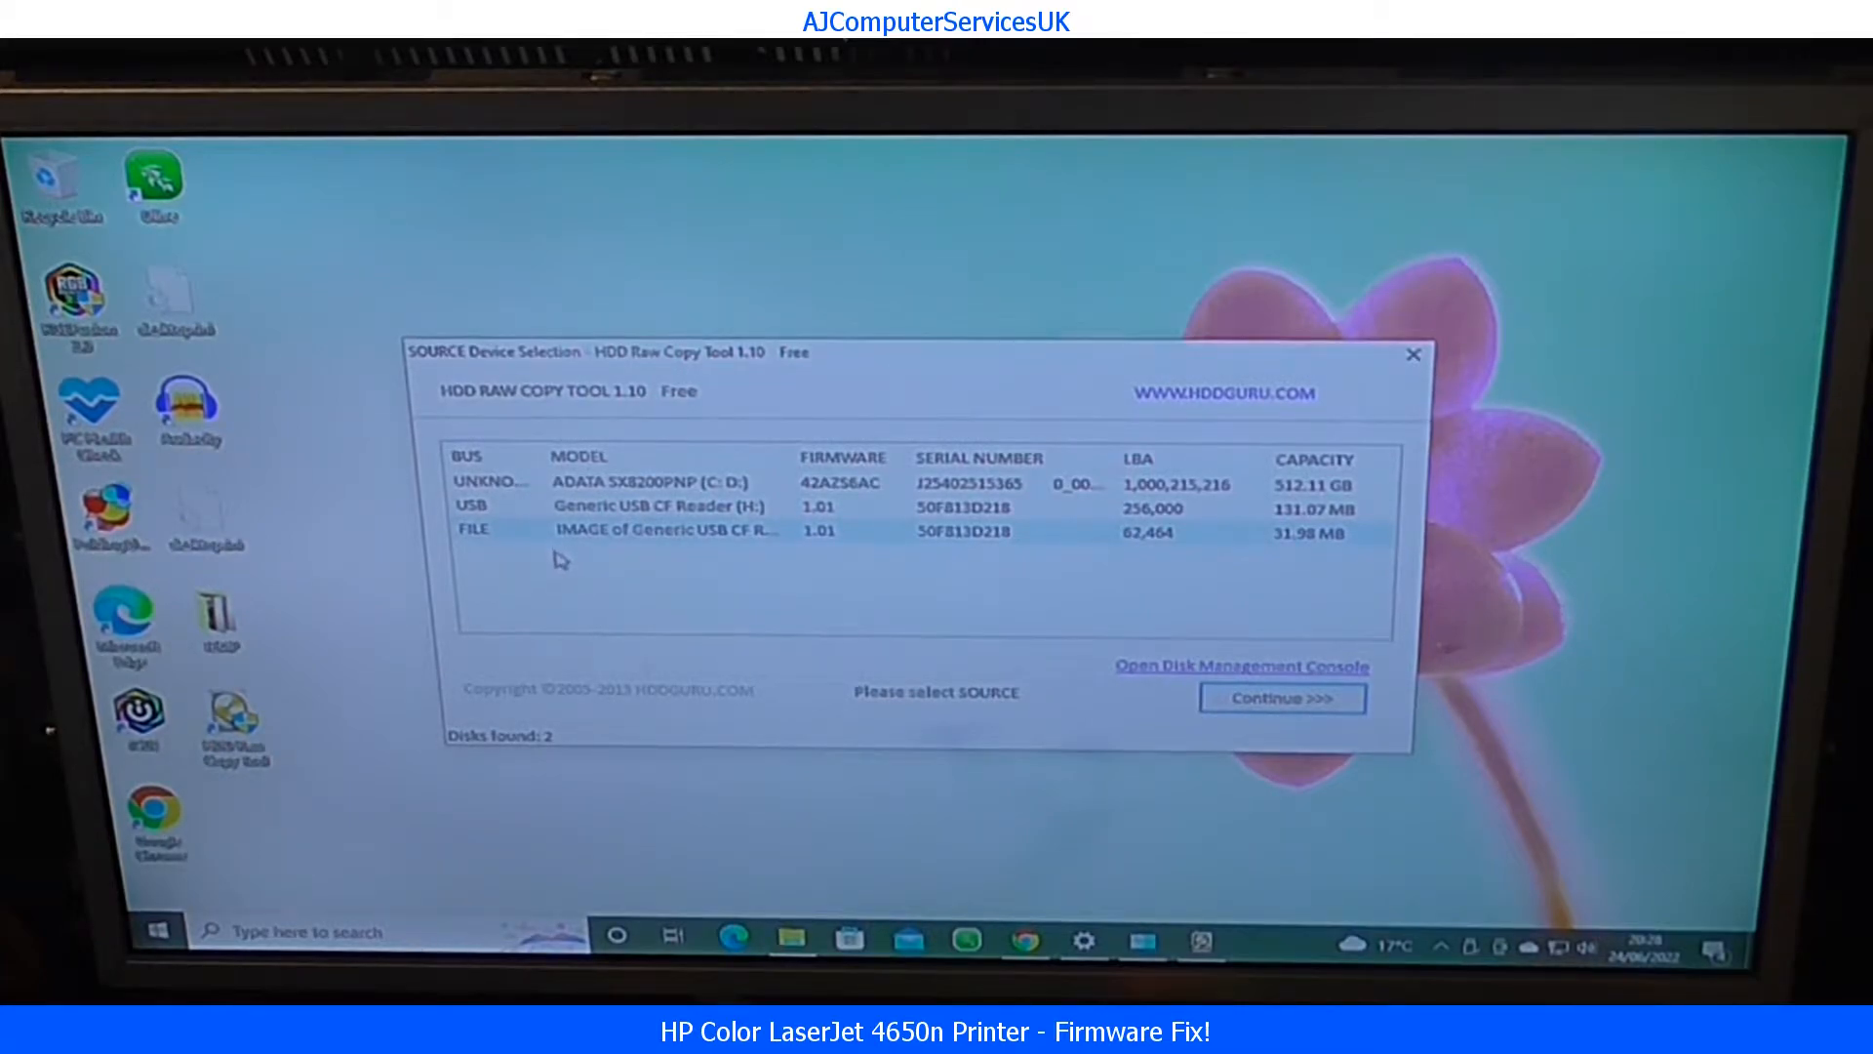
{"action": "mouse_move", "coordinate": [698, 605]}
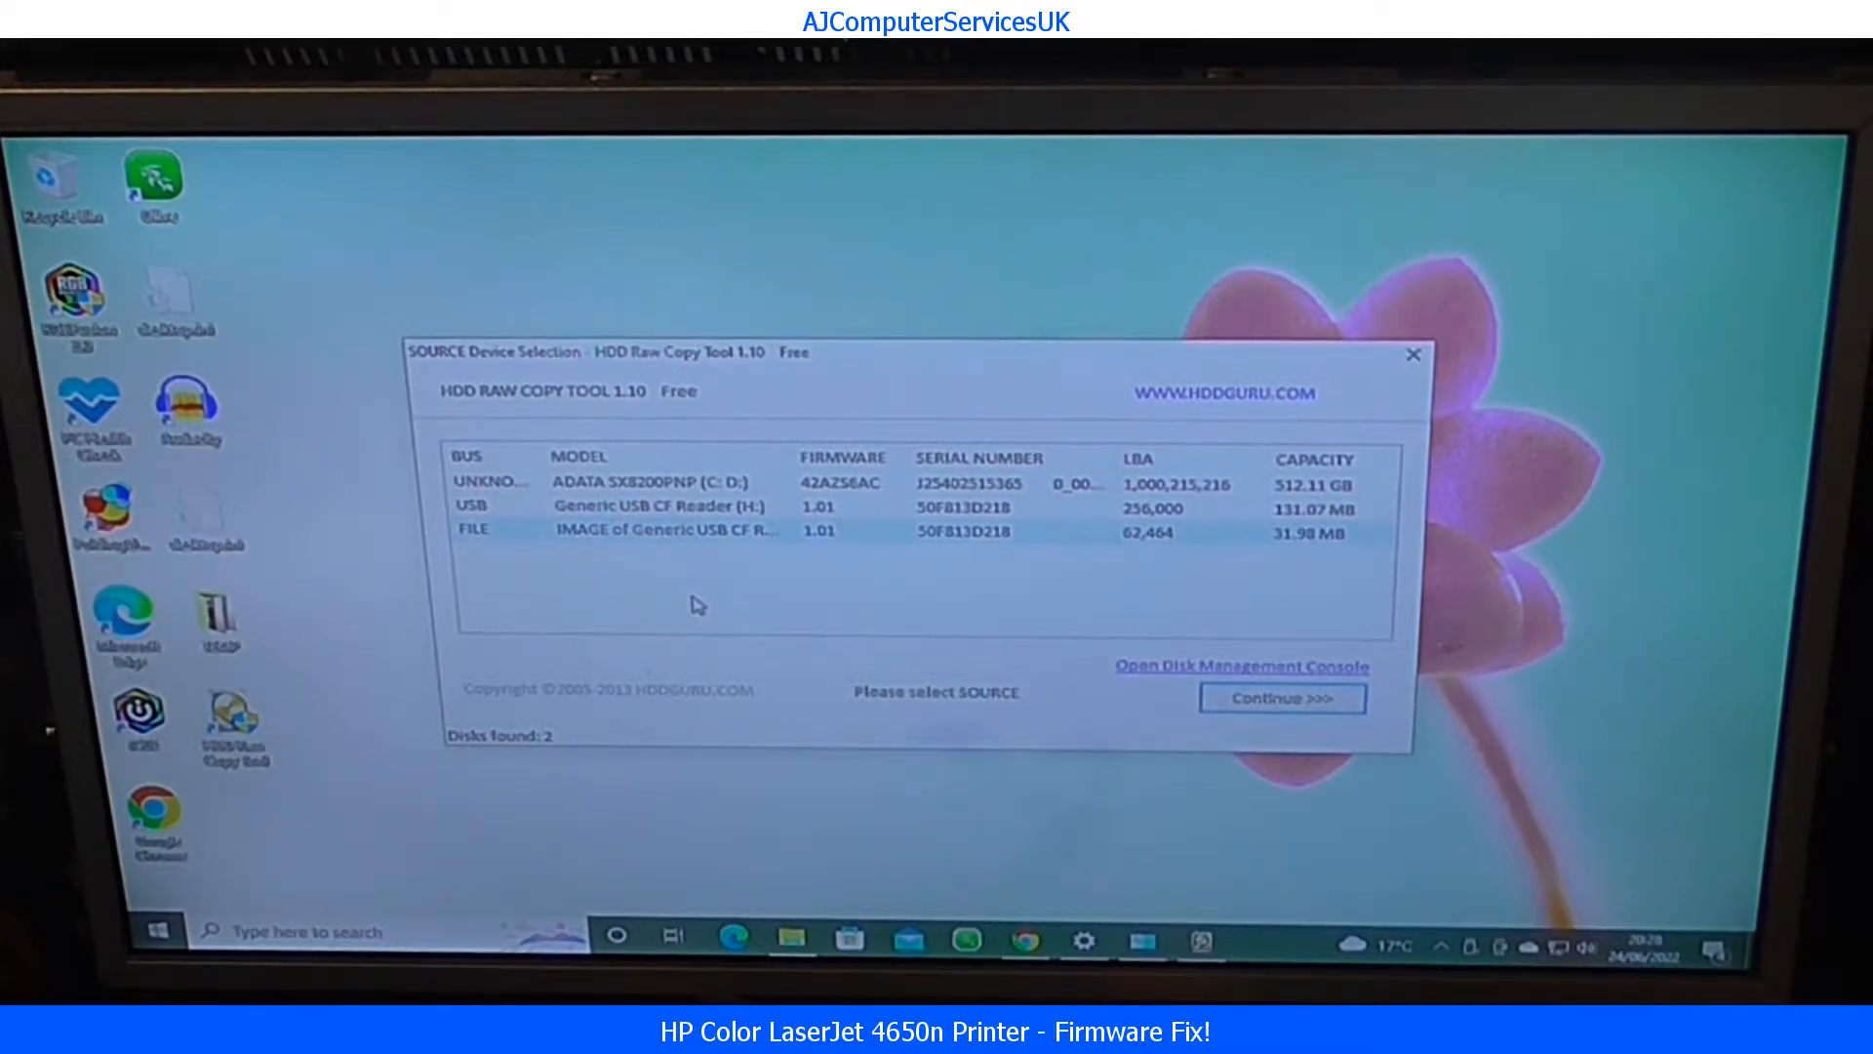
{"action": "mouse_move", "coordinate": [694, 573]}
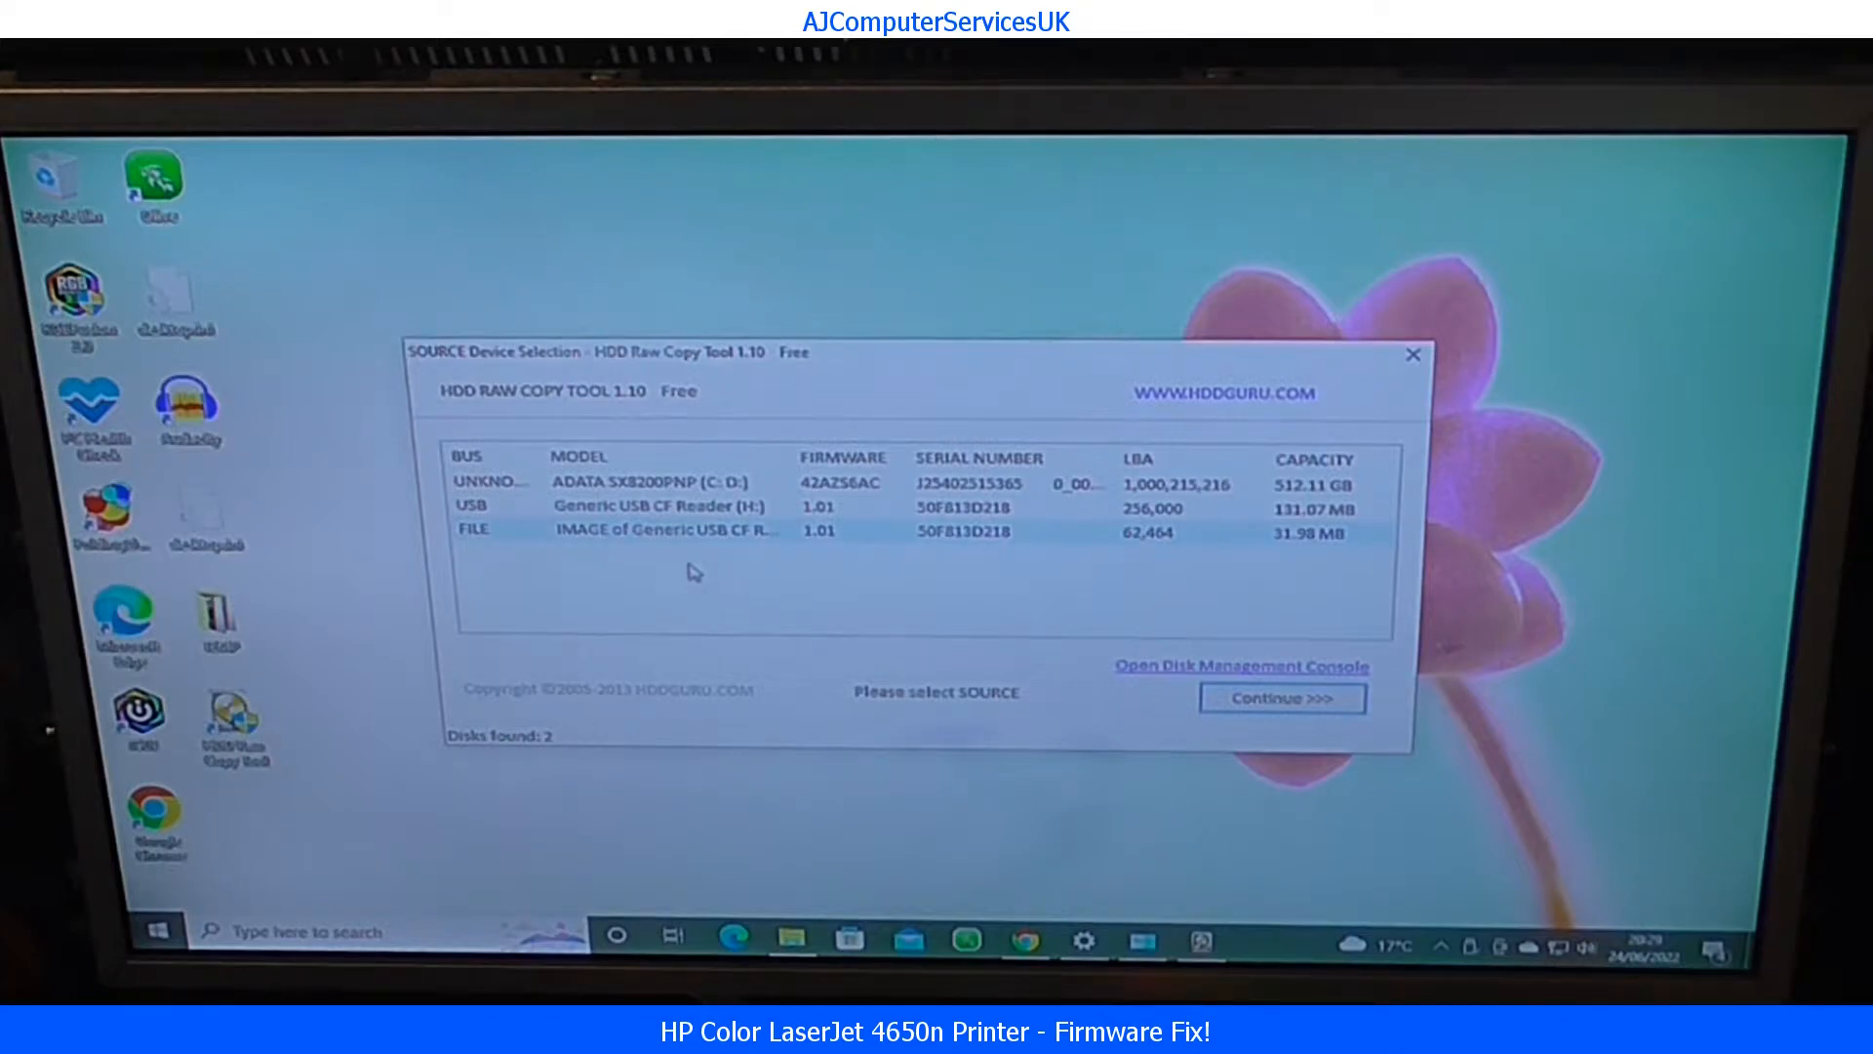
{"action": "mouse_move", "coordinate": [582, 540]}
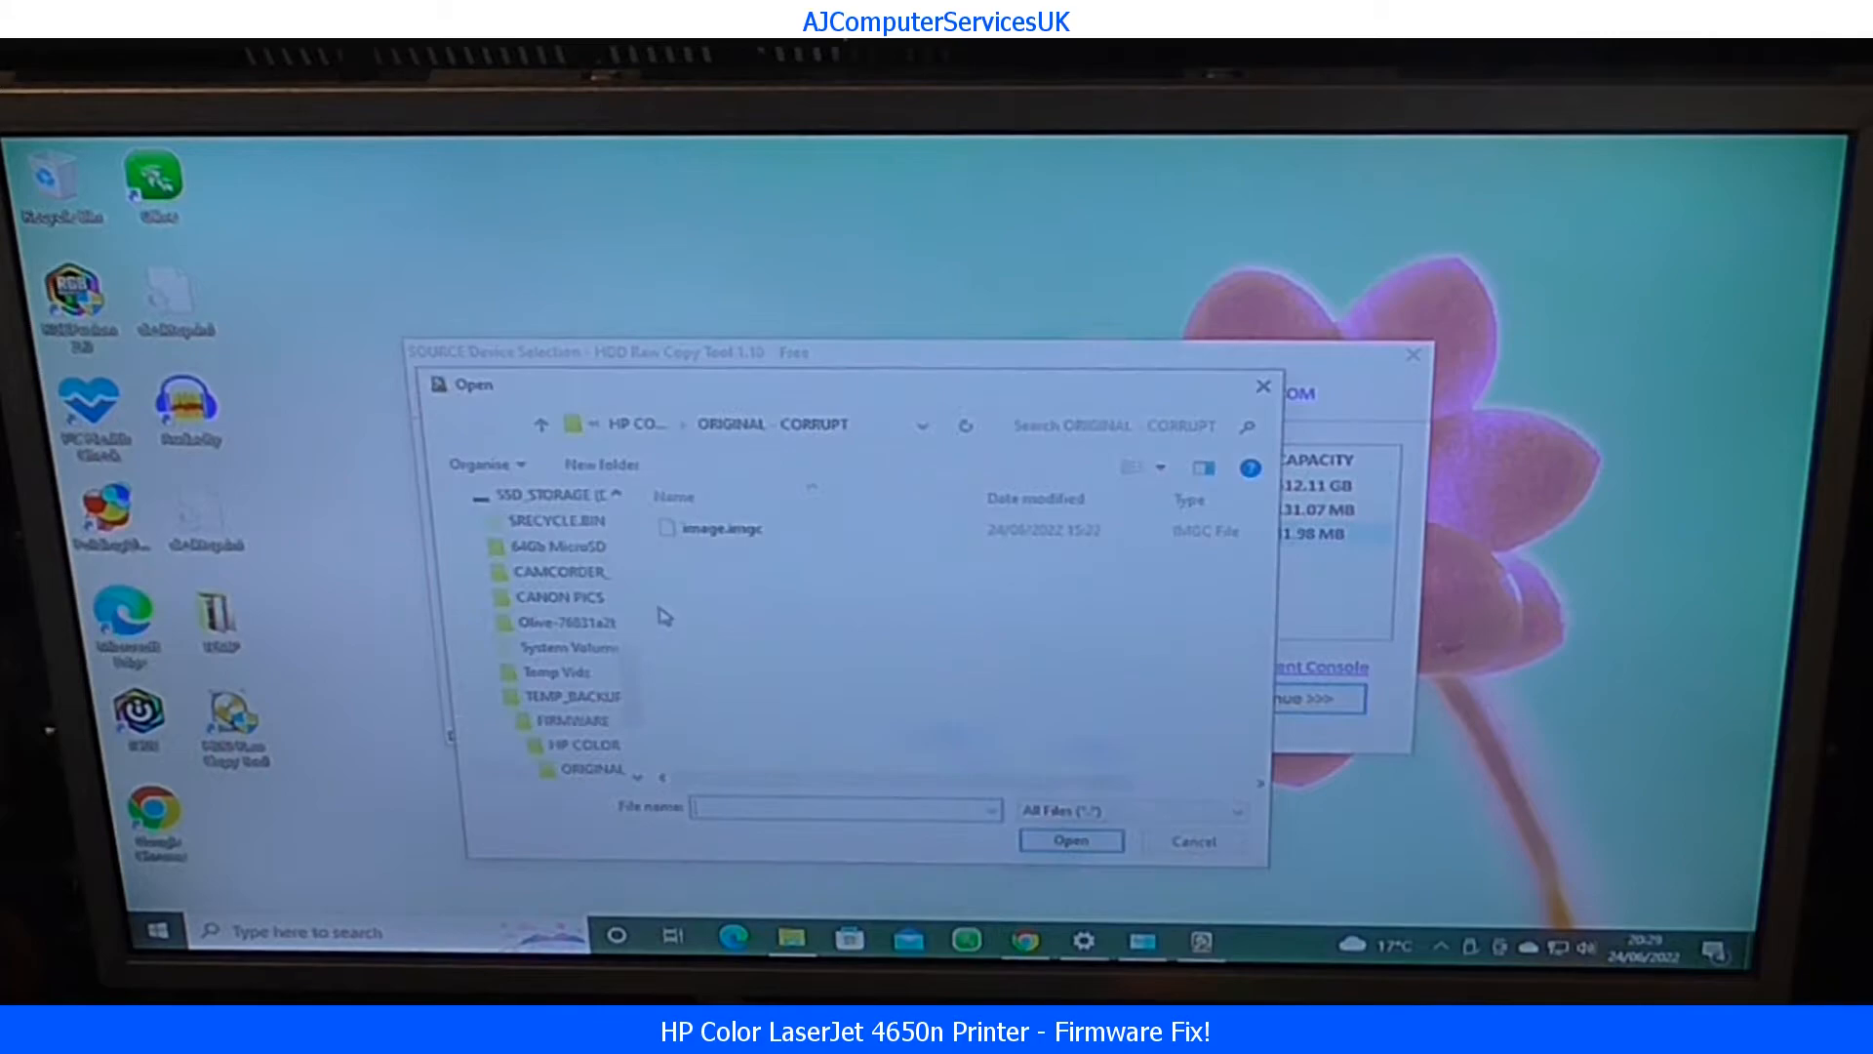
{"action": "mouse_move", "coordinate": [818, 443]}
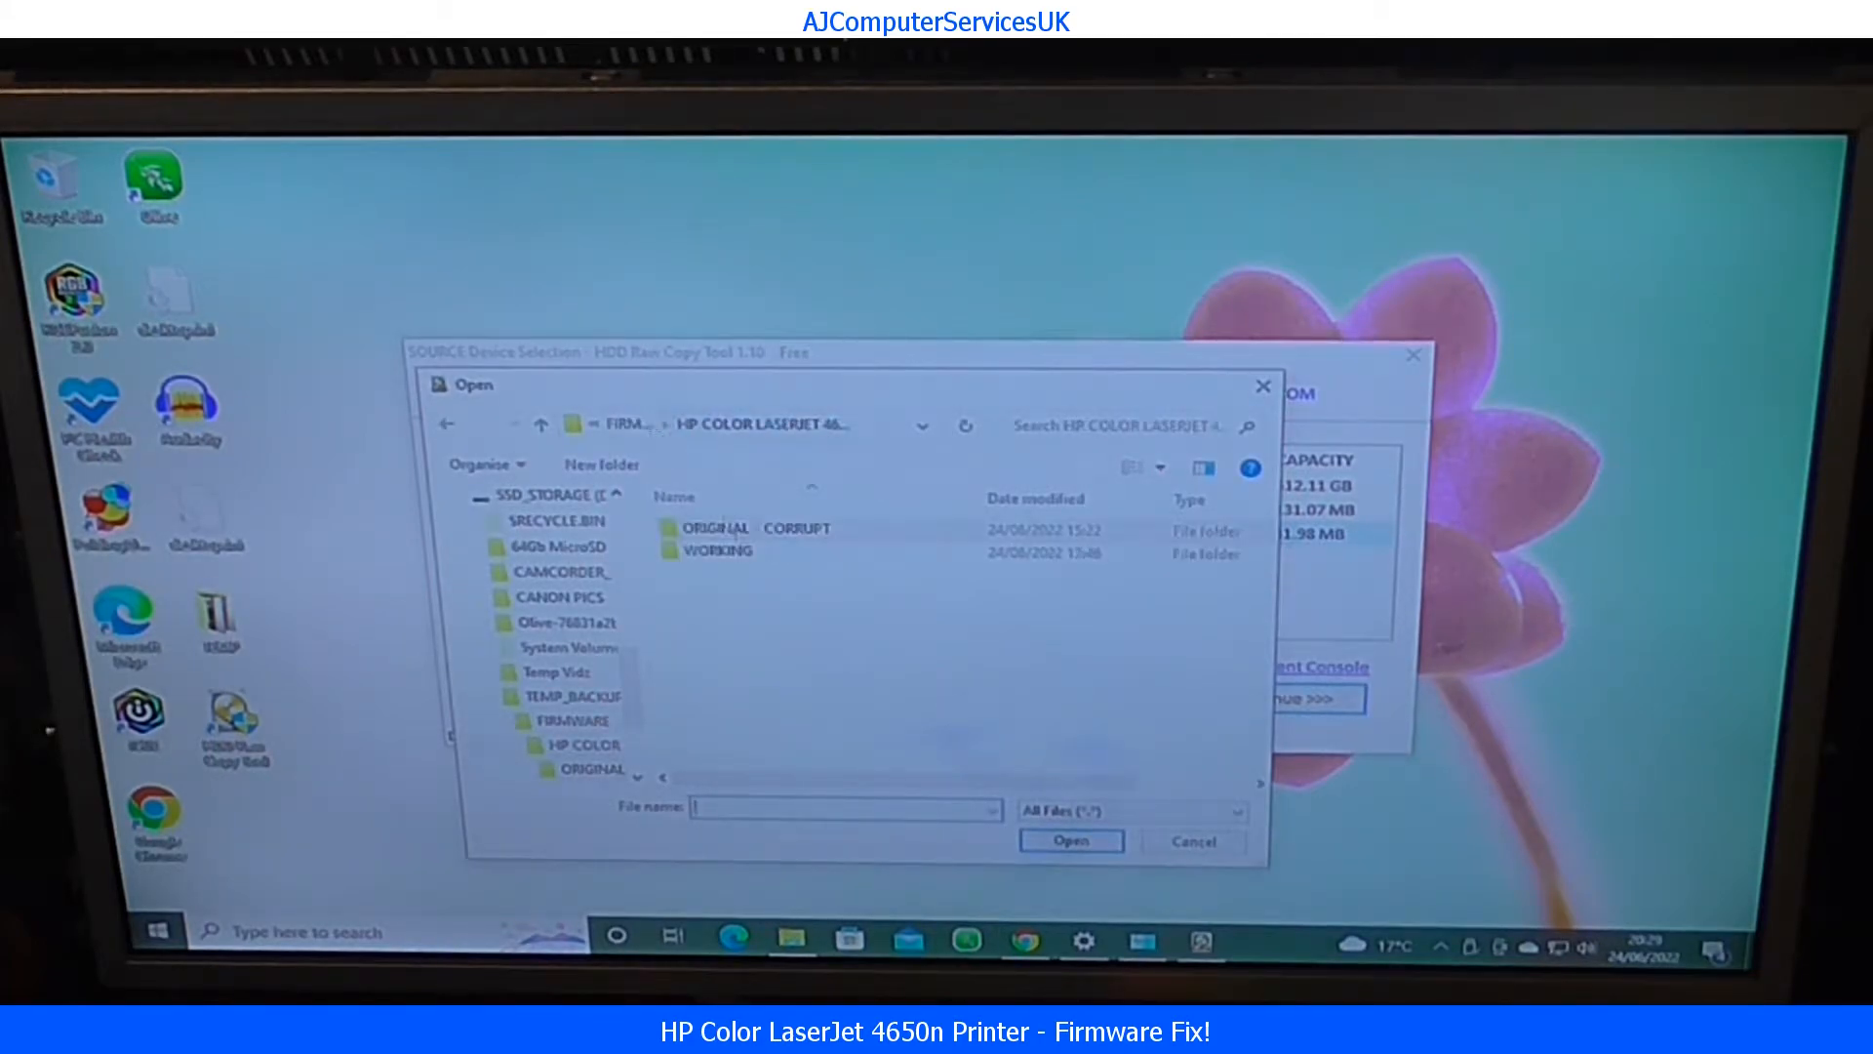
Step: Choose image.imgc from the WORKING firmware folder as the copy source
{"action": "double_click", "coordinate": [714, 550]}
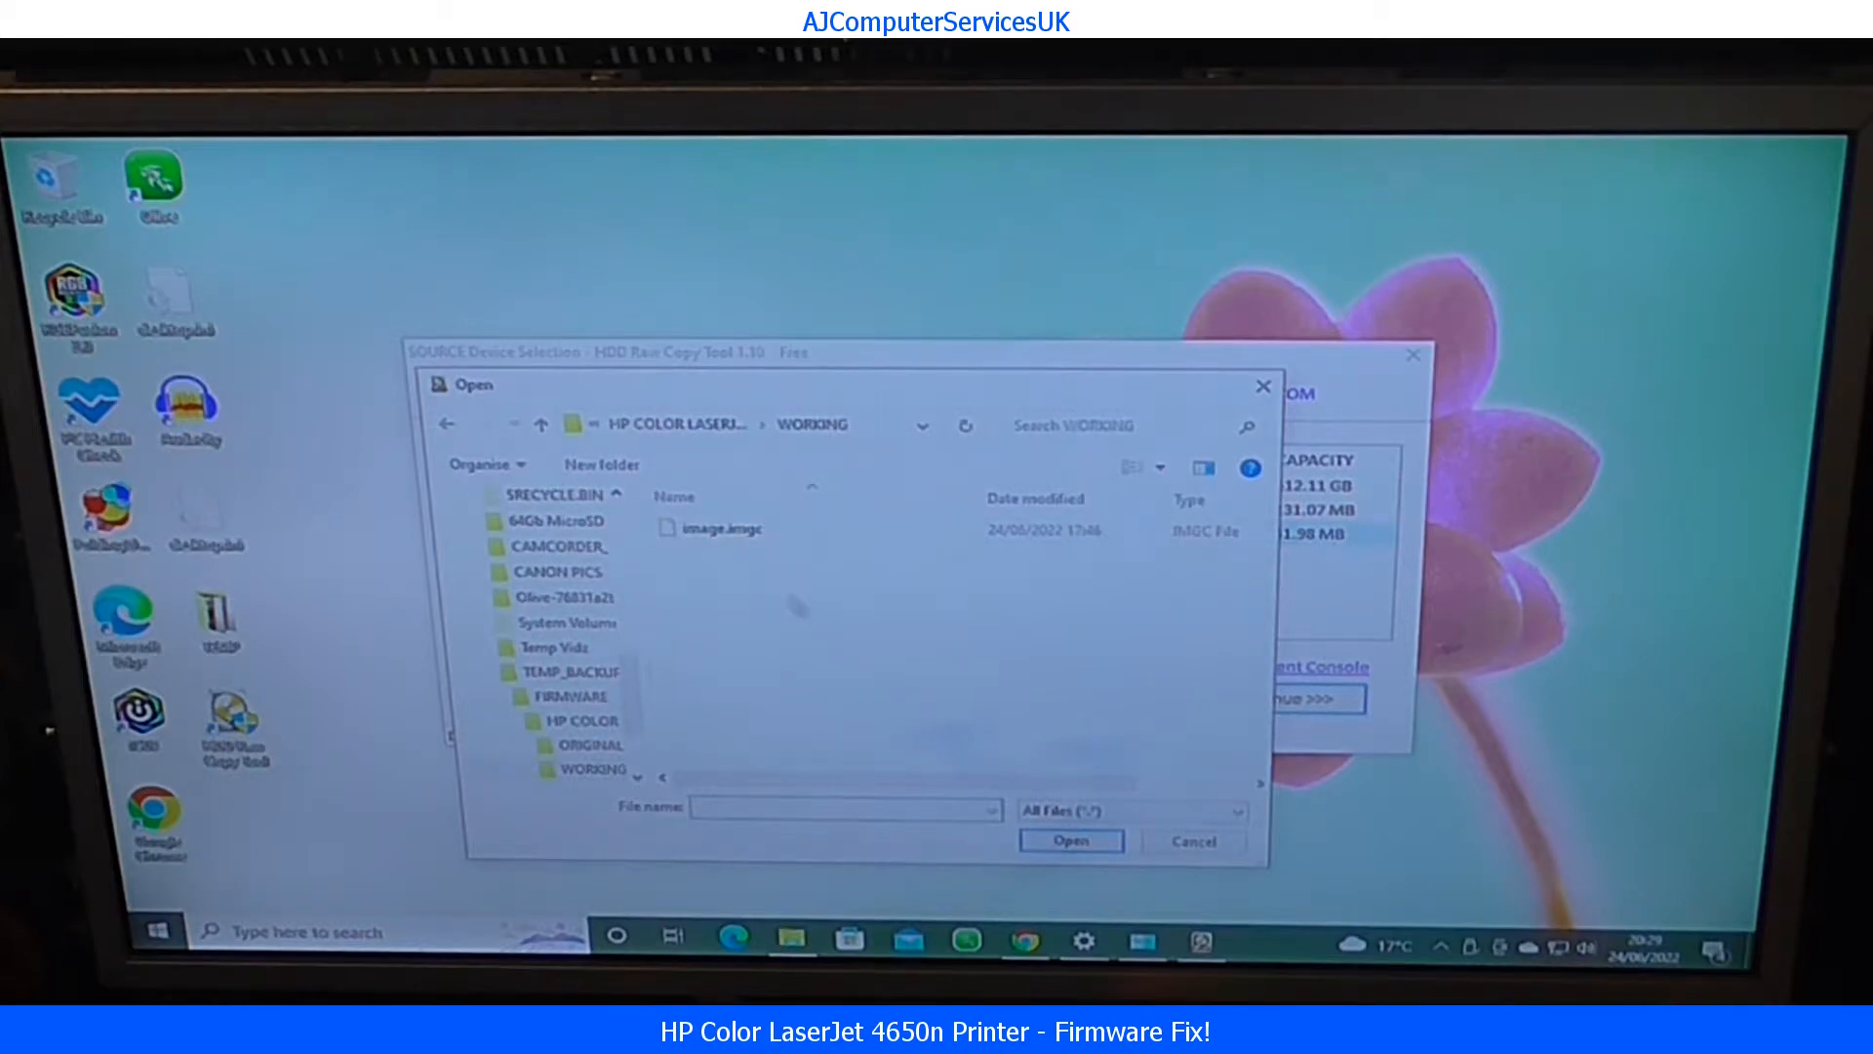
{"action": "left_click", "coordinate": [1069, 839]}
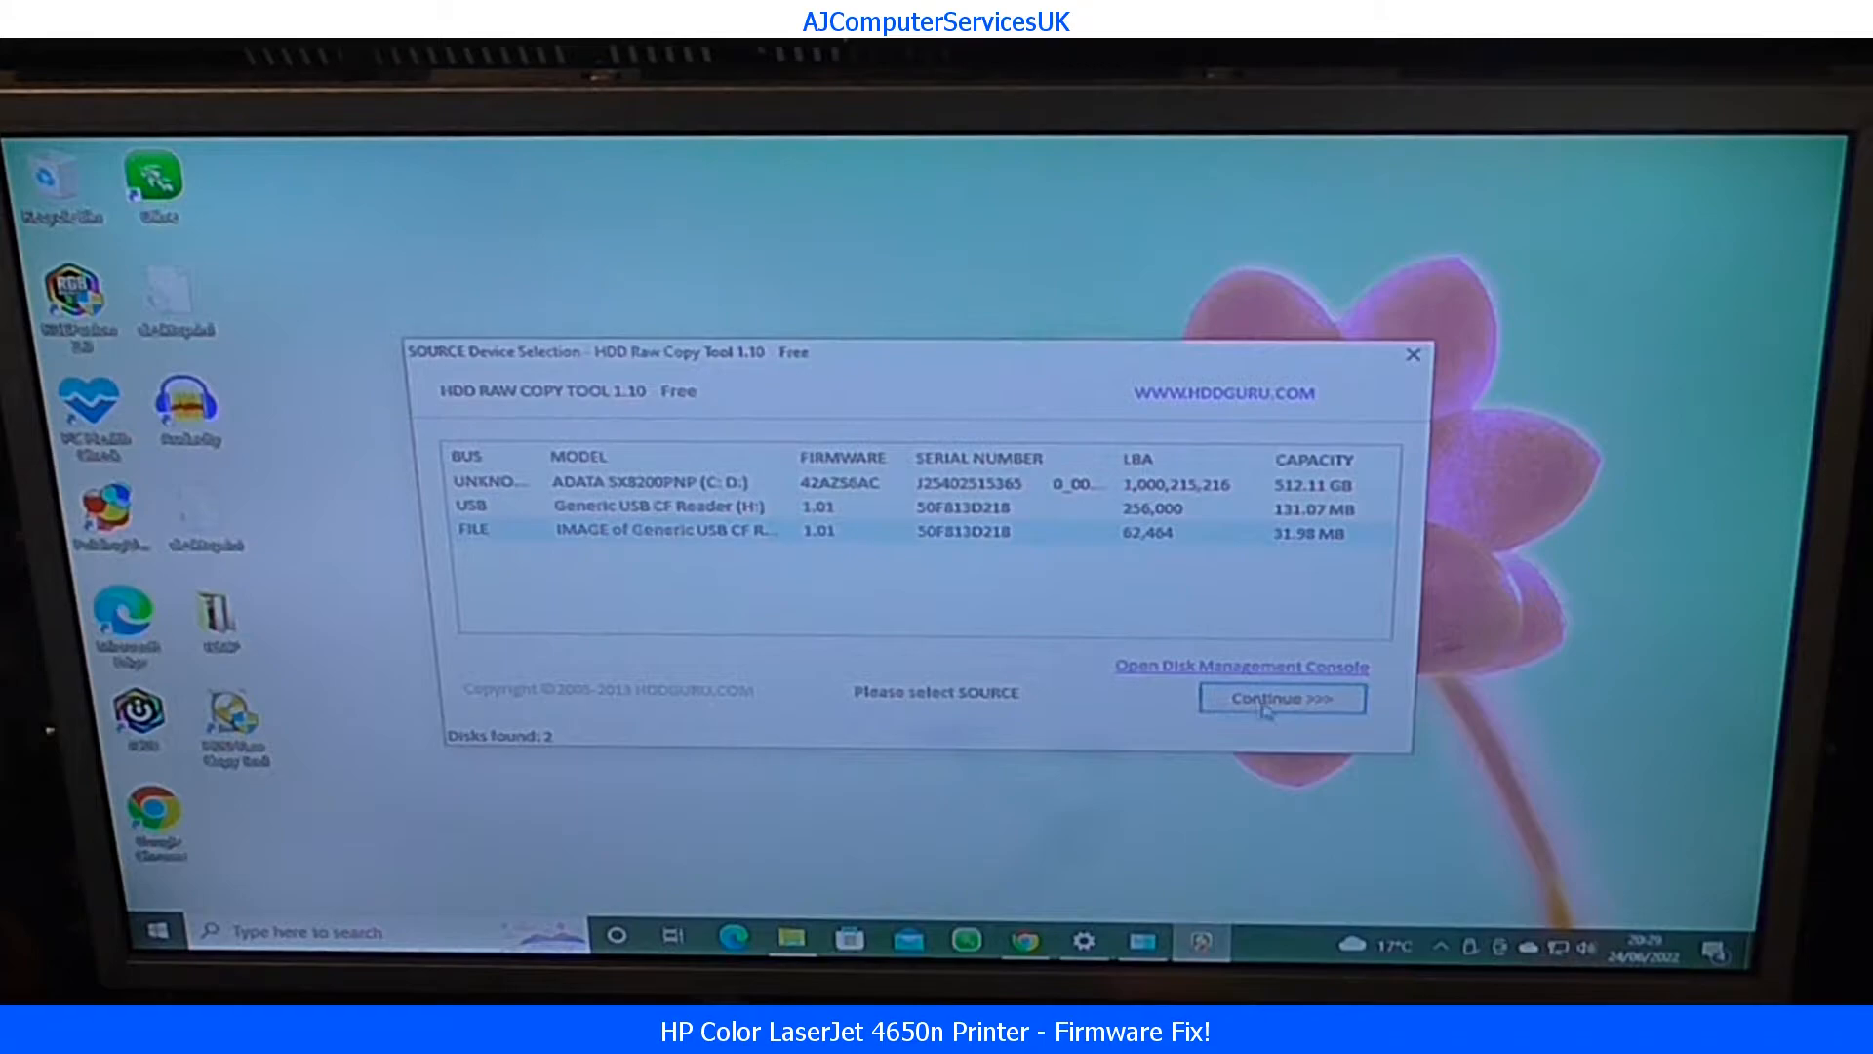
Step: Continue past source selection with the Generic USB CF Reader as target and start the copy
{"action": "left_click", "coordinate": [1281, 699]}
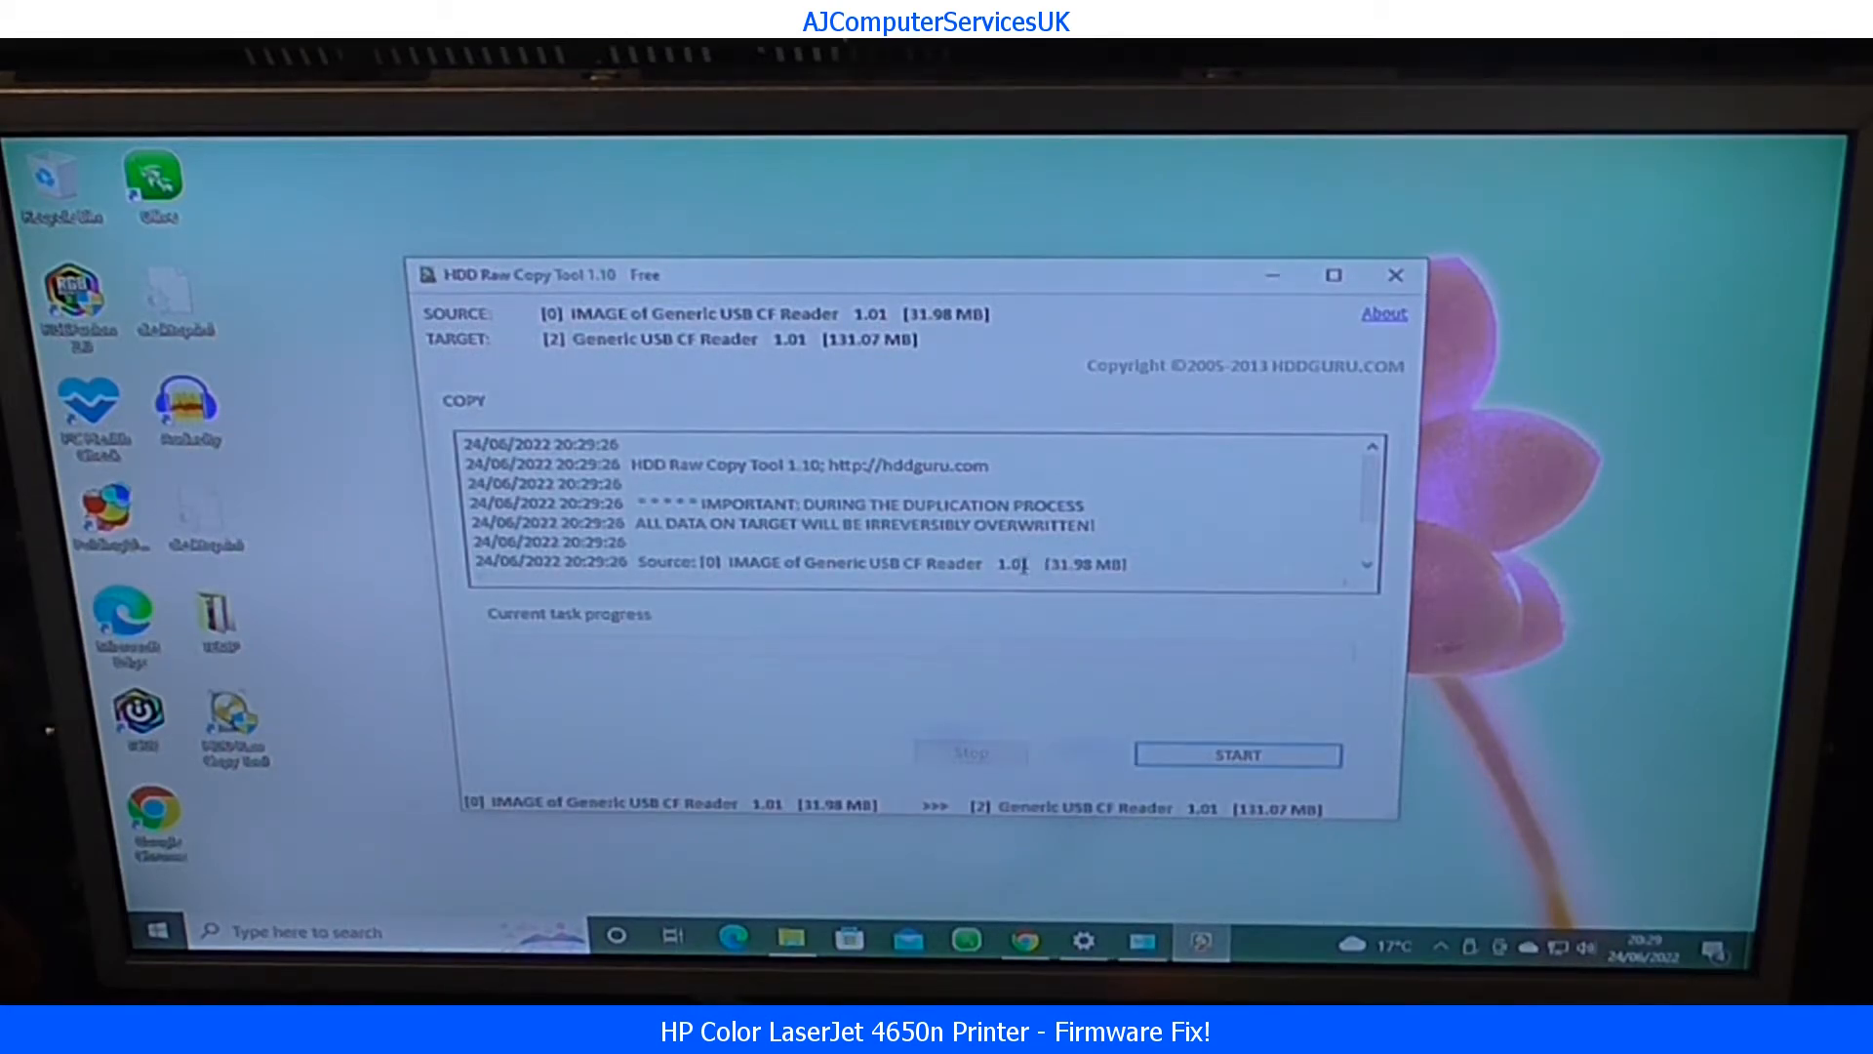
{"action": "mouse_move", "coordinate": [890, 603]}
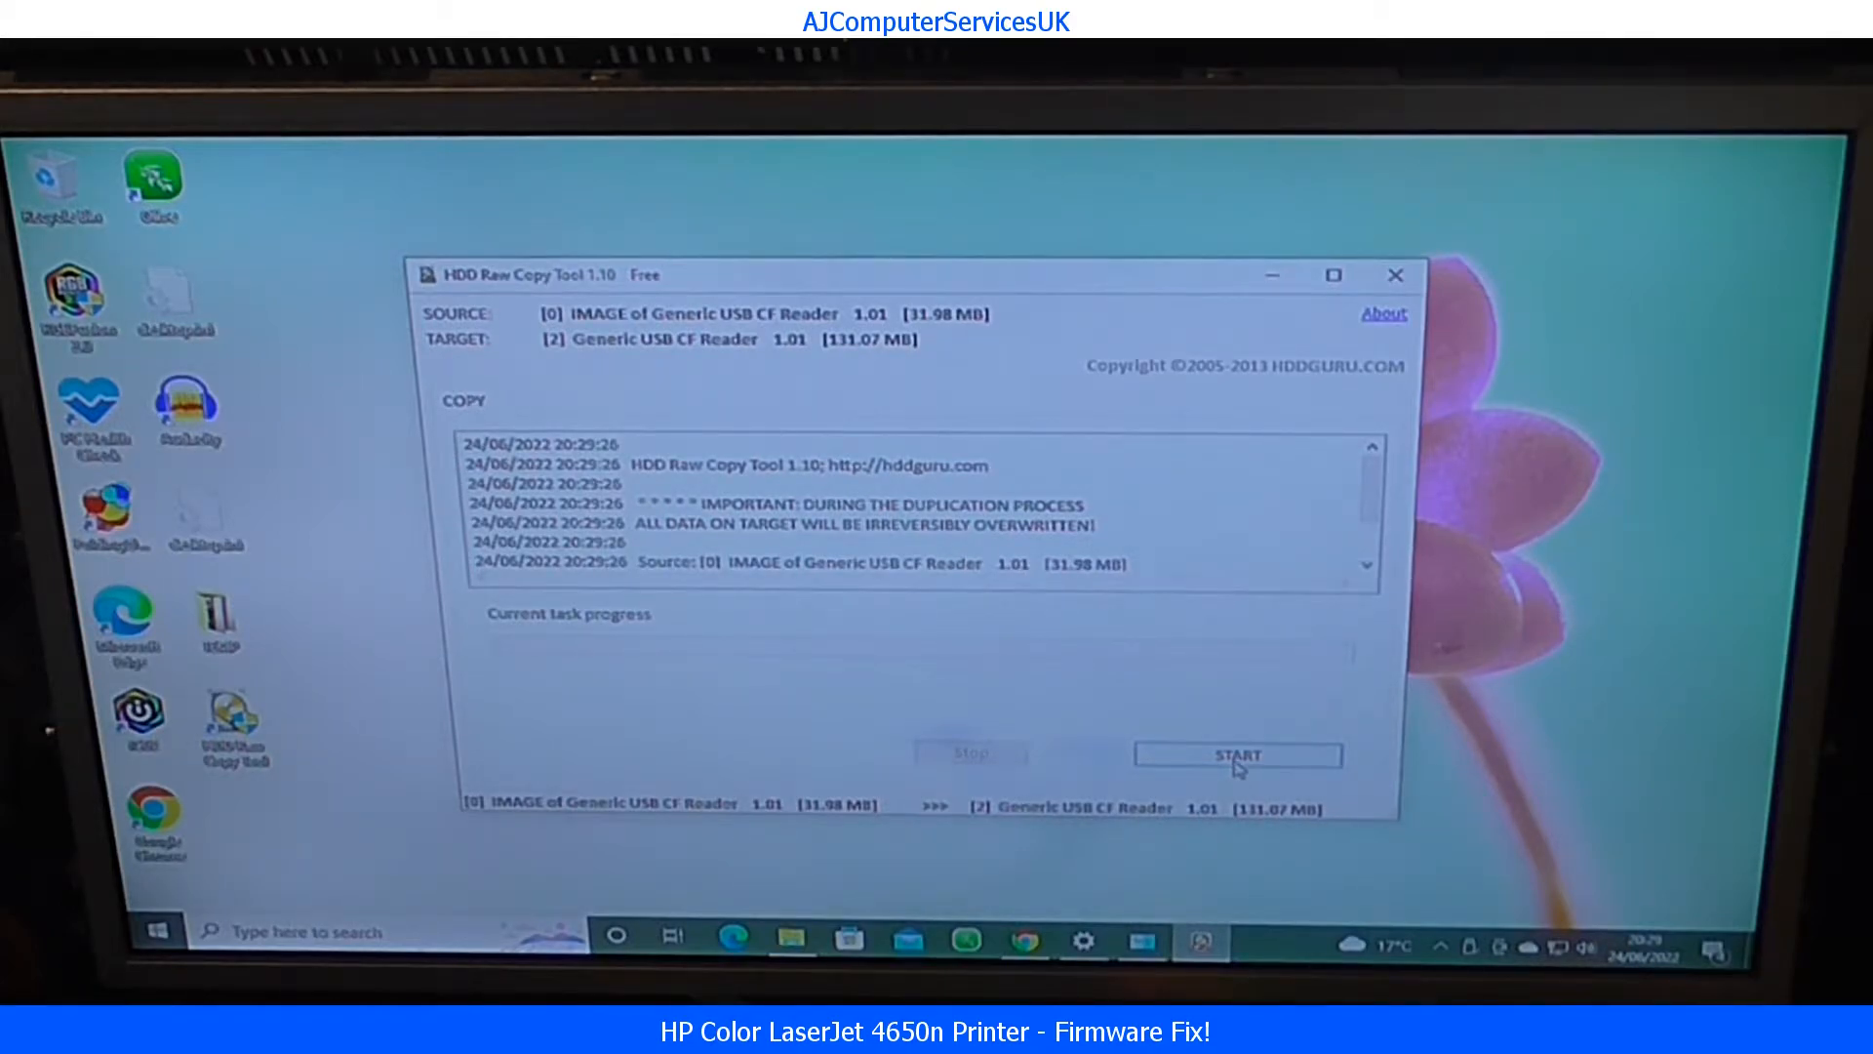
{"action": "left_click", "coordinate": [1237, 754]}
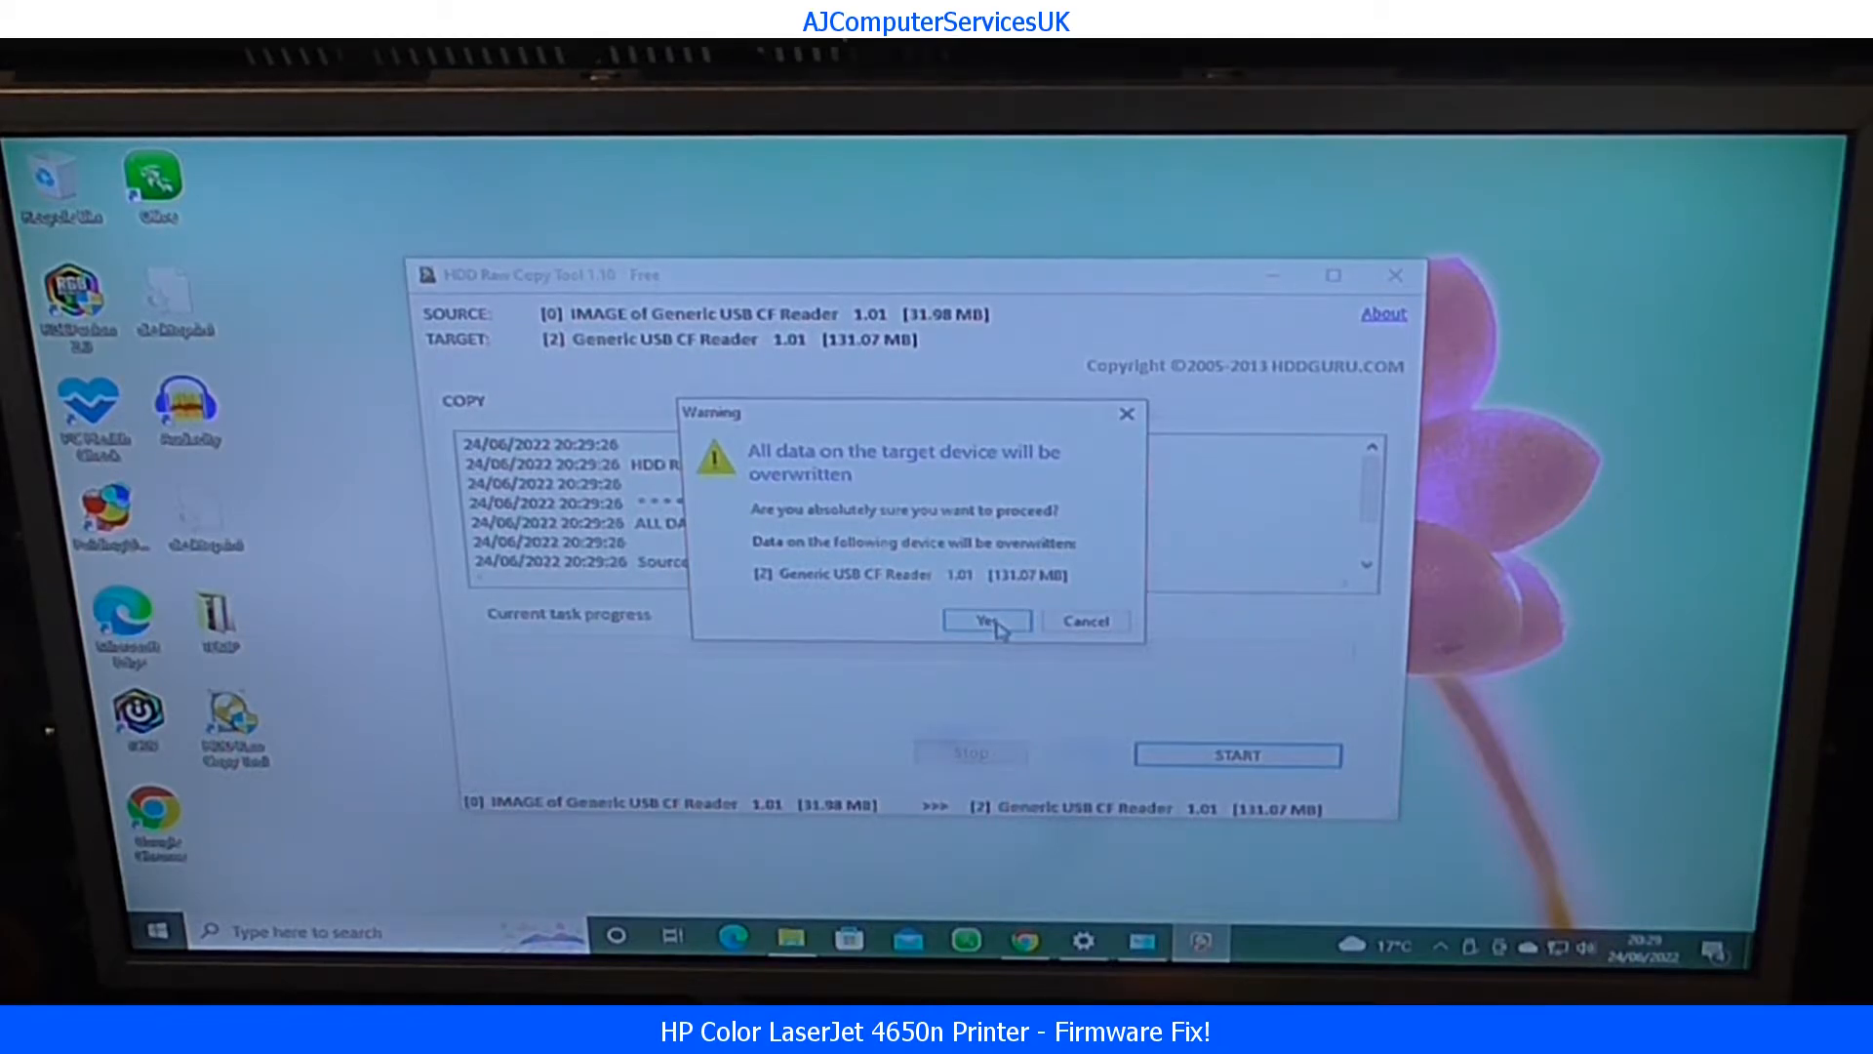
Step: Confirm overwriting the CF card, let the write reach 100%, and close the tool
{"action": "left_click", "coordinate": [984, 621]}
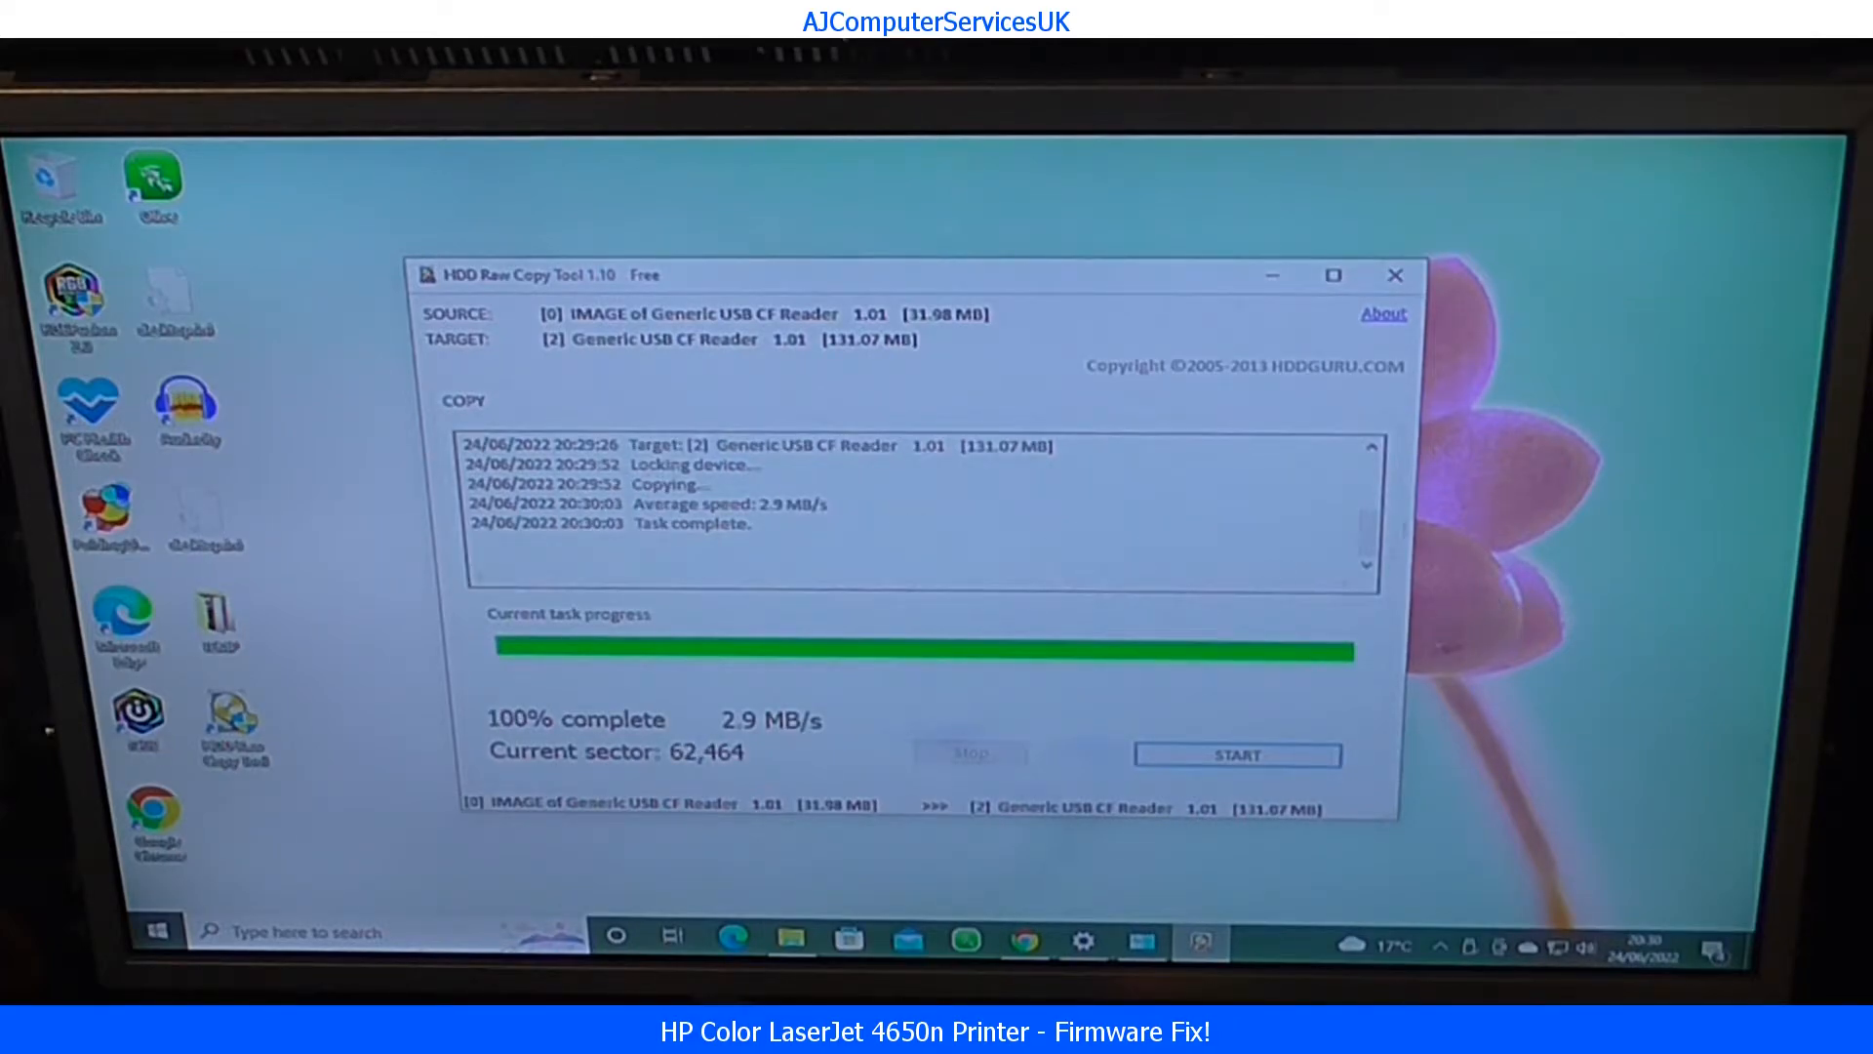
{"action": "left_click", "coordinate": [1393, 275]}
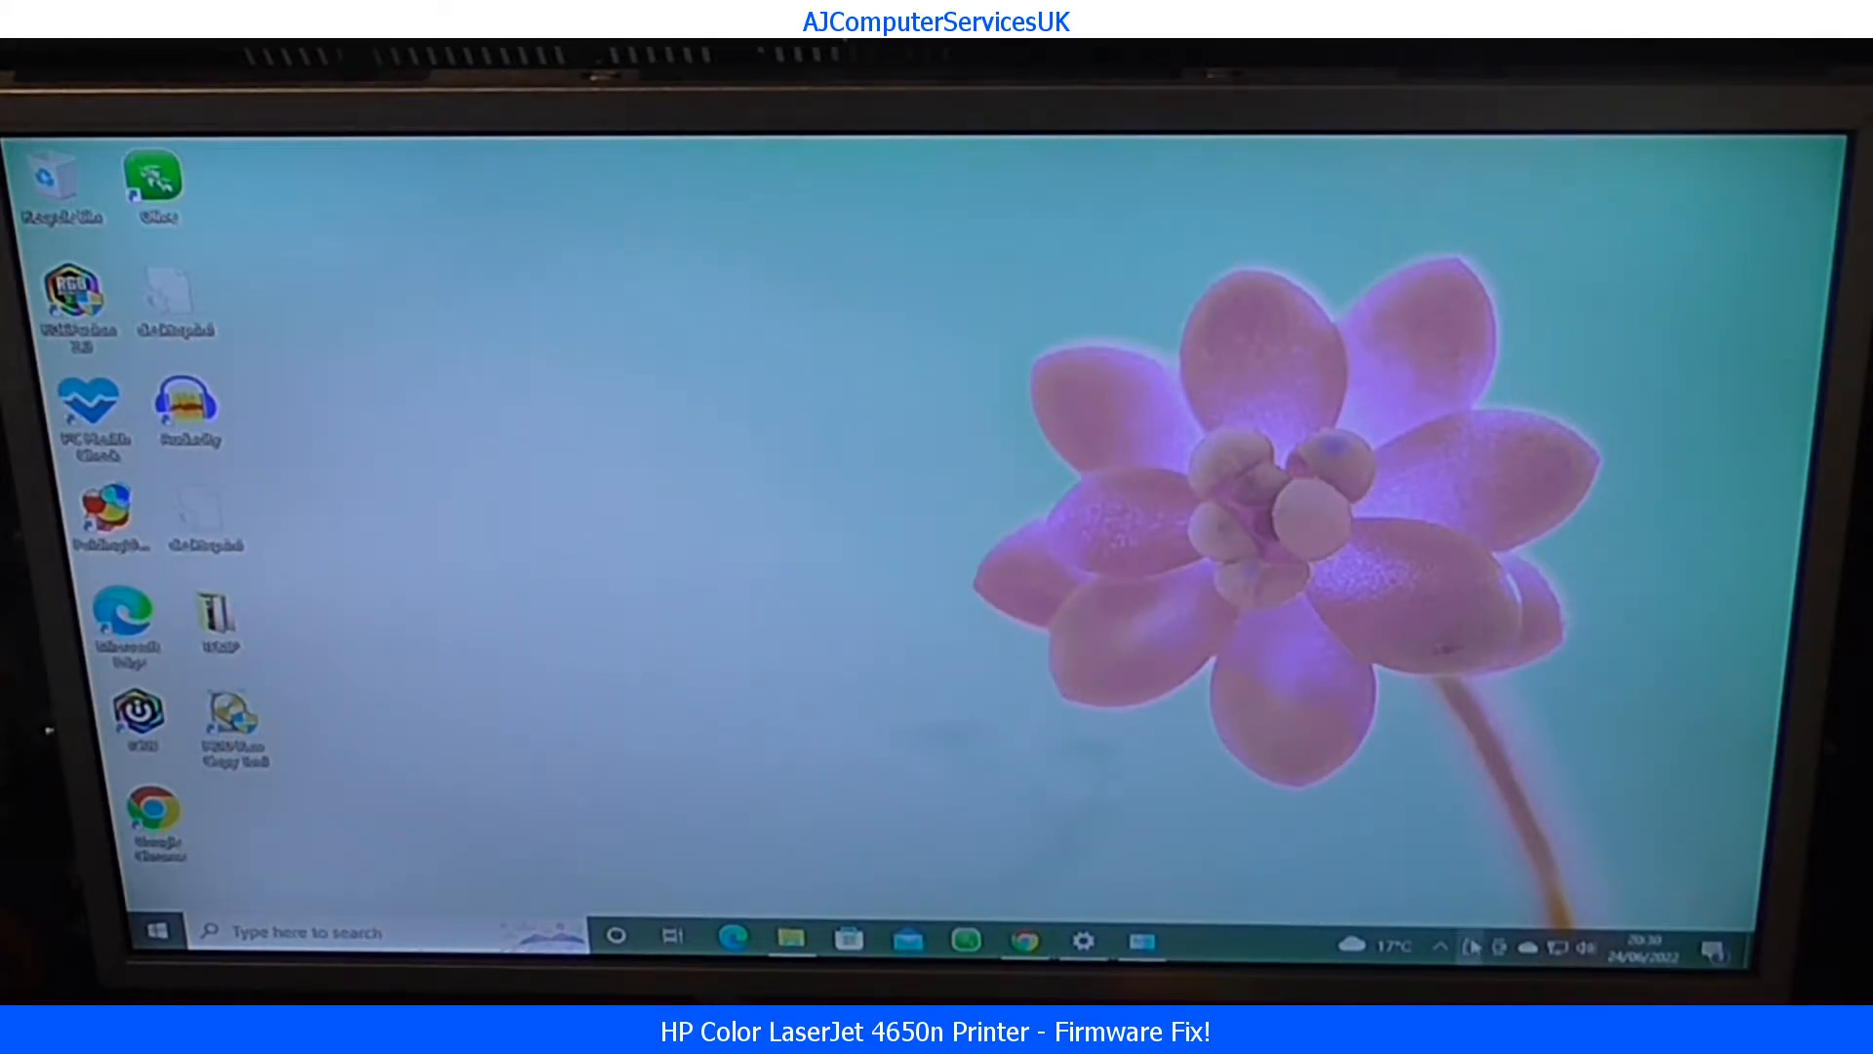
Step: Safely eject the USB Drive (H:) holding the CF card
{"action": "left_click", "coordinate": [1524, 947]}
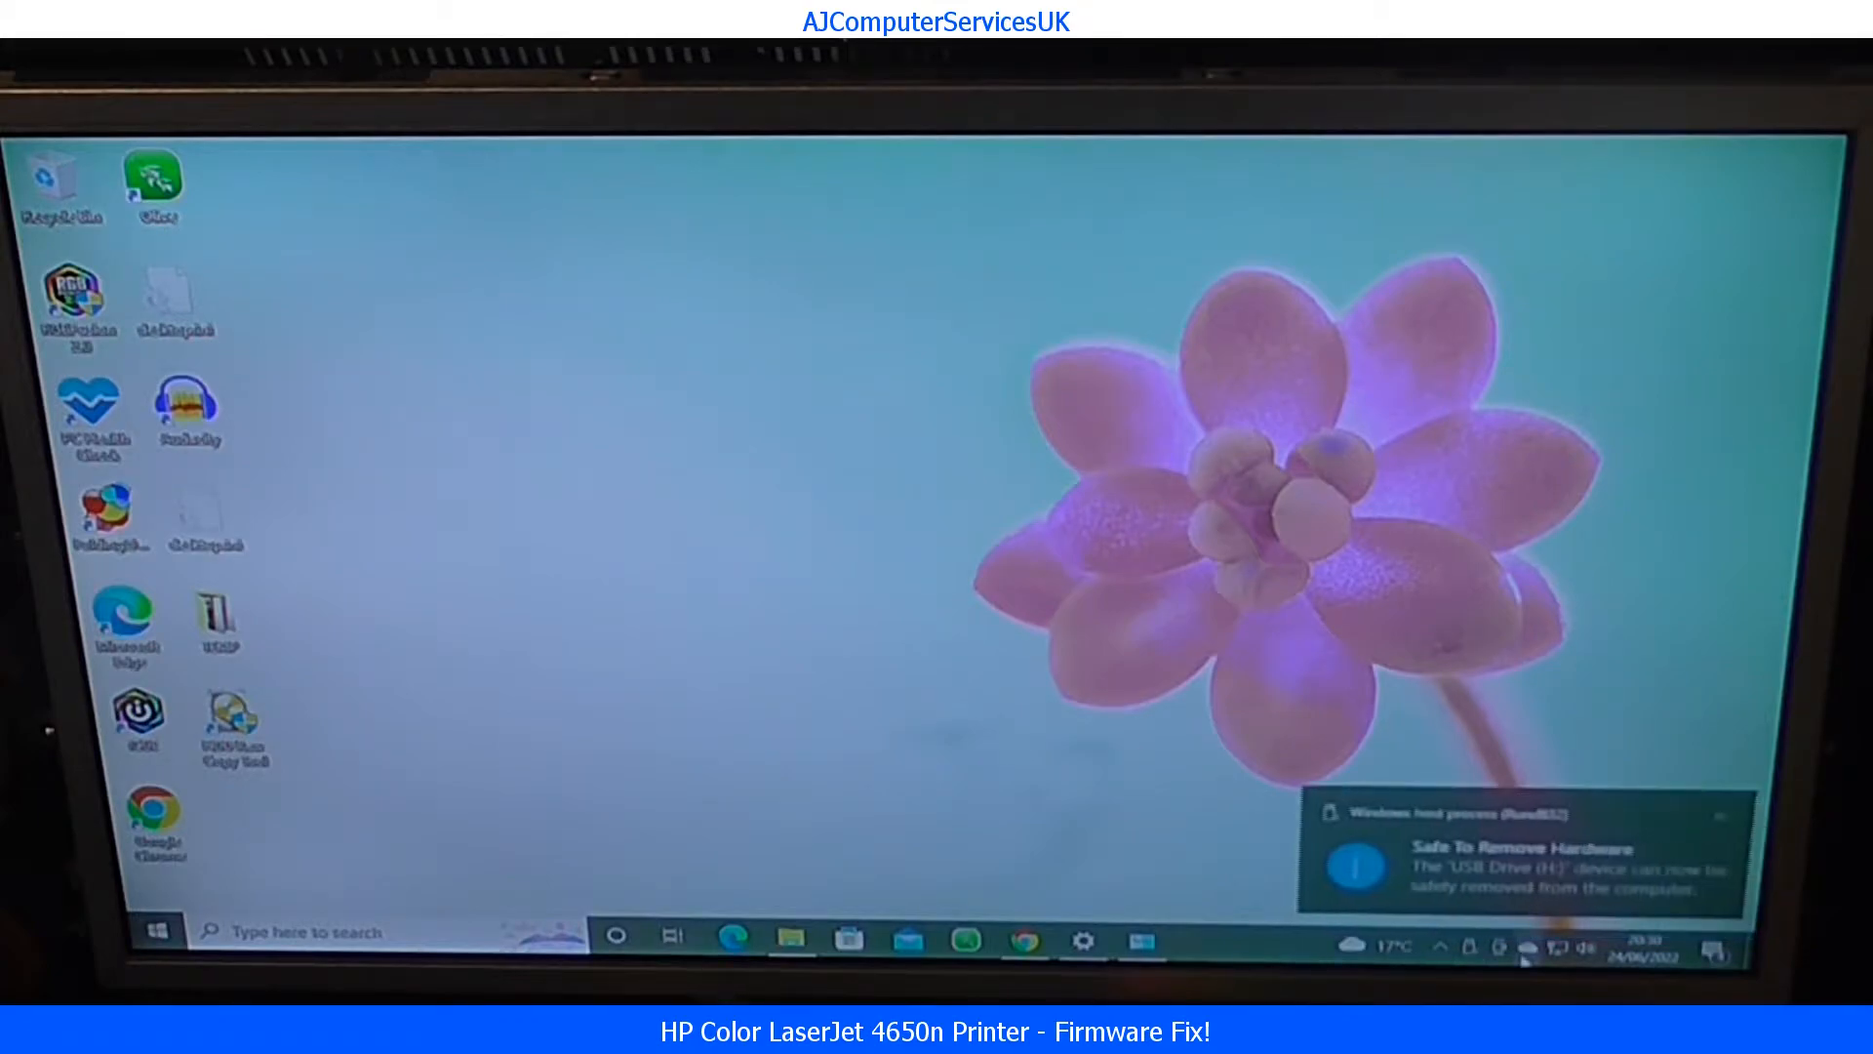